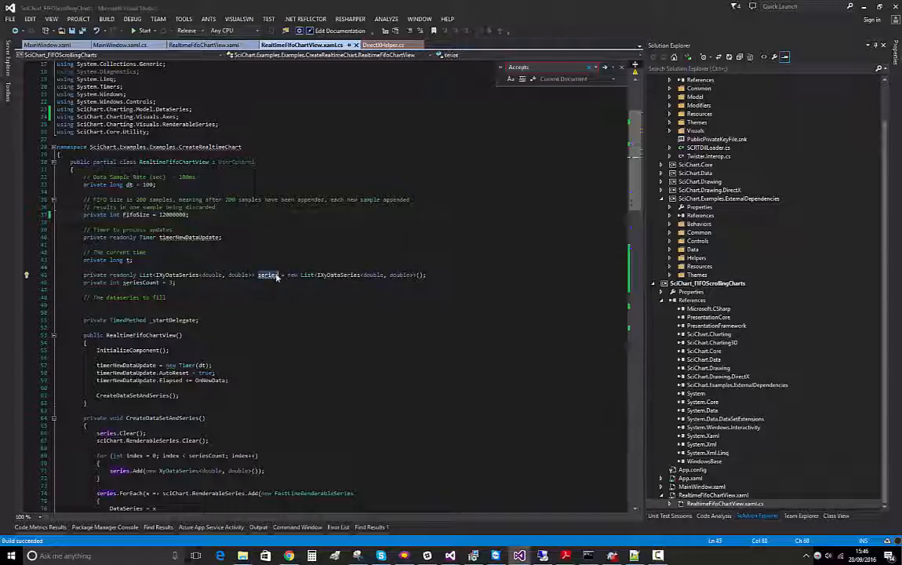
- Review the chart view's XAML markup and its code-behind around the FIFO series setup
scroll("down", 3)
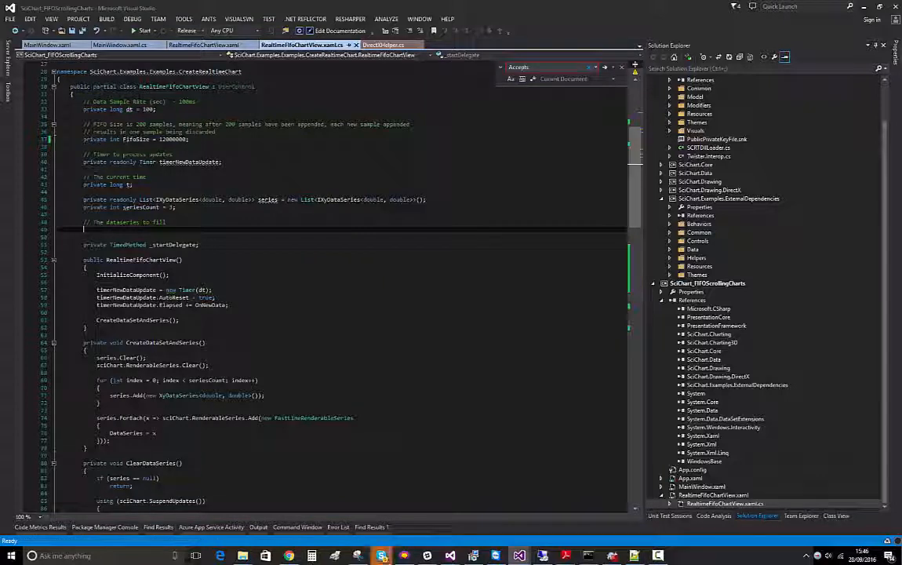
scroll("up", 3)
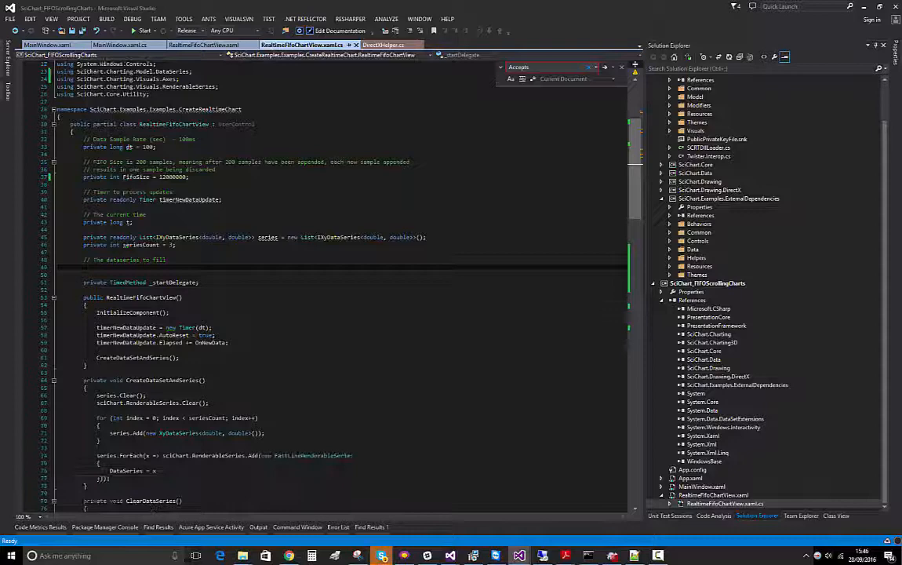
scroll("down", 3)
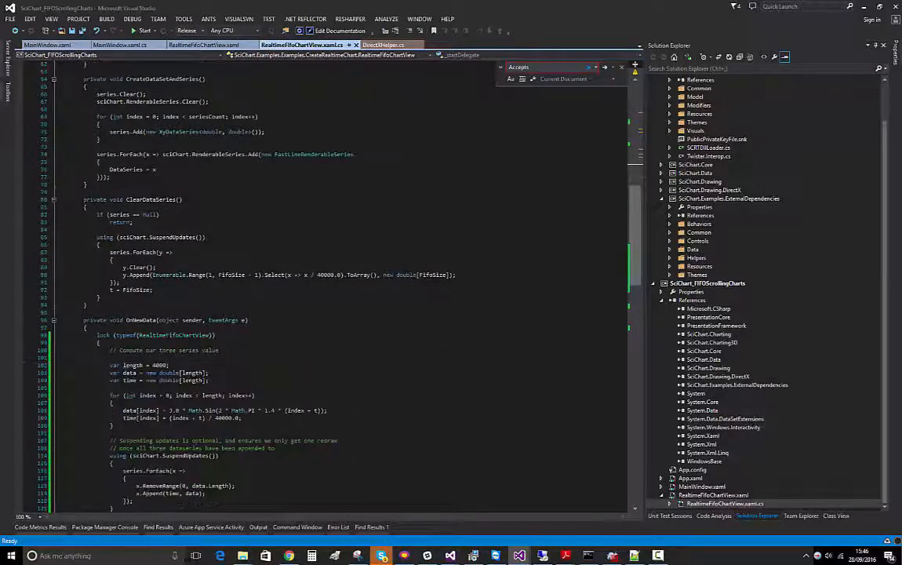
scroll("down", 3)
type("//")
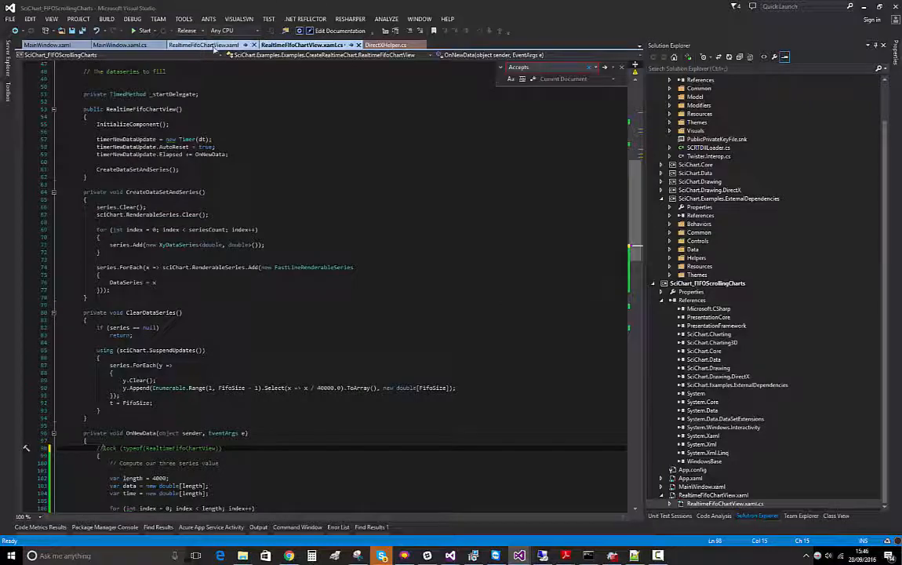
left_click(205, 44)
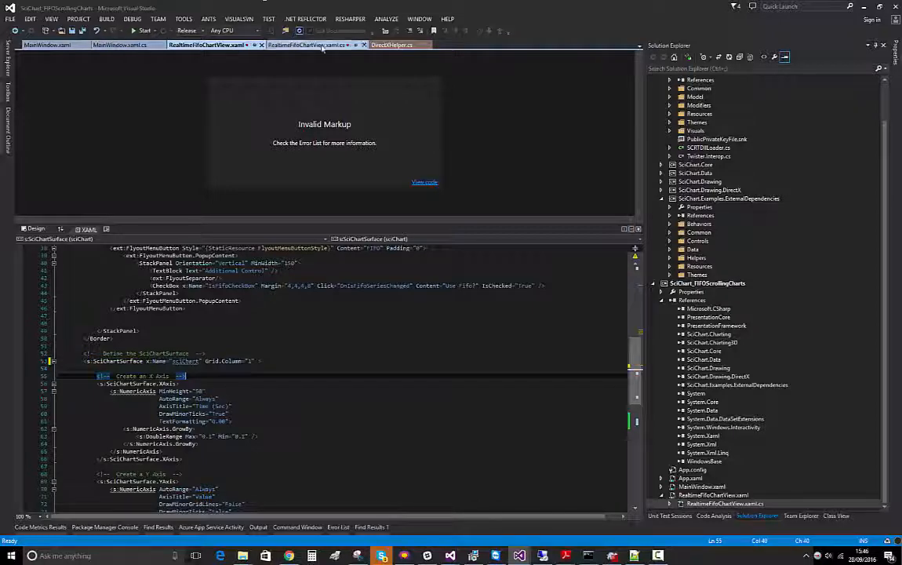
left_click(306, 44)
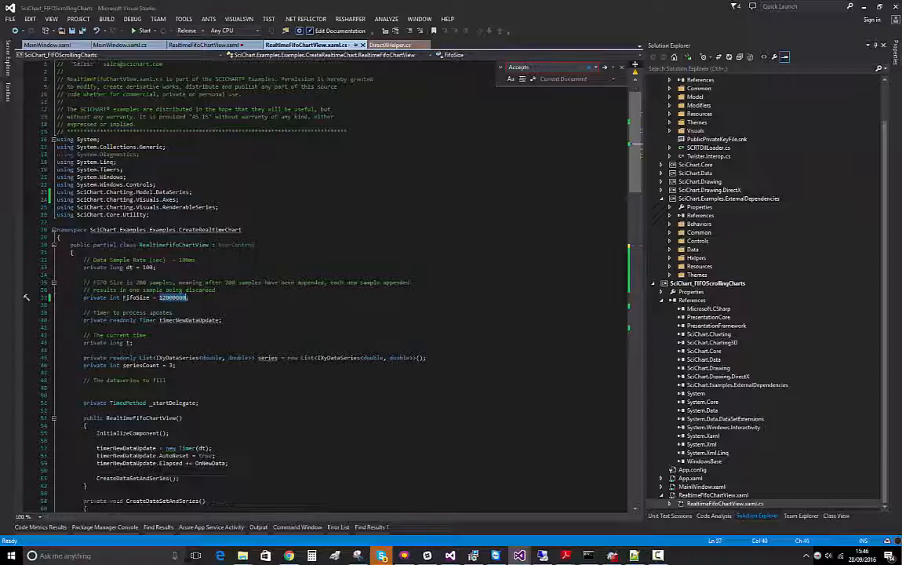
scroll("down", 3)
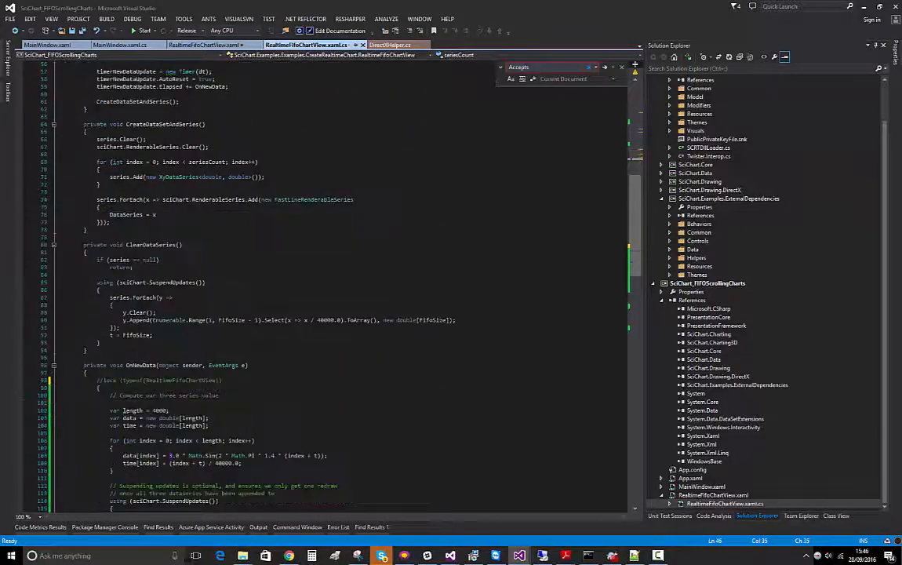
scroll("down", 3)
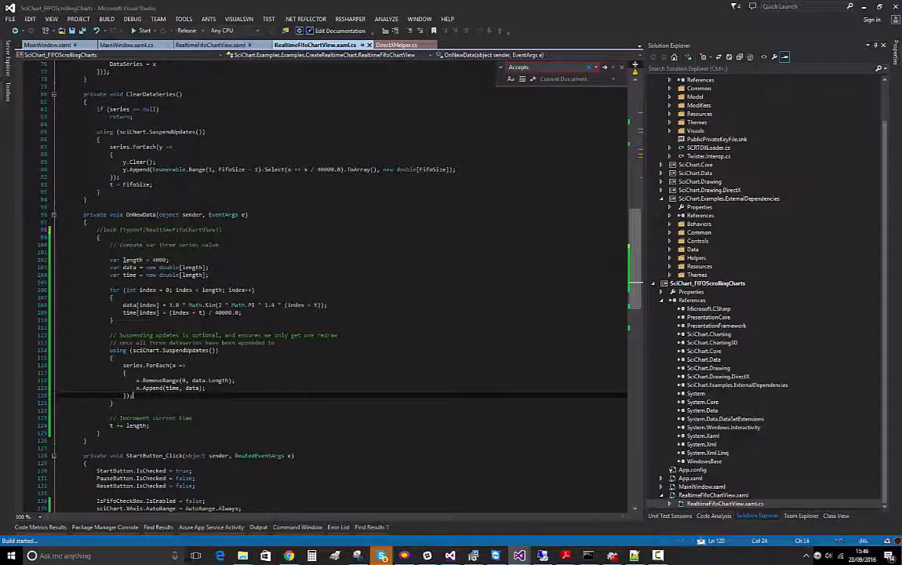
- Test-run the FIFO chart app, check the FifoSize value, then close the app
left_click(144, 32)
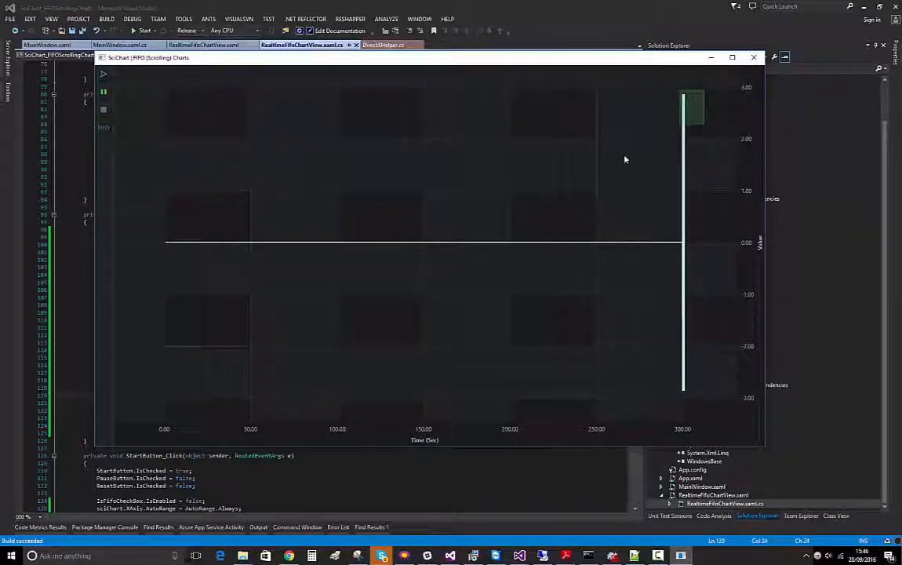
mouse_move(673, 100)
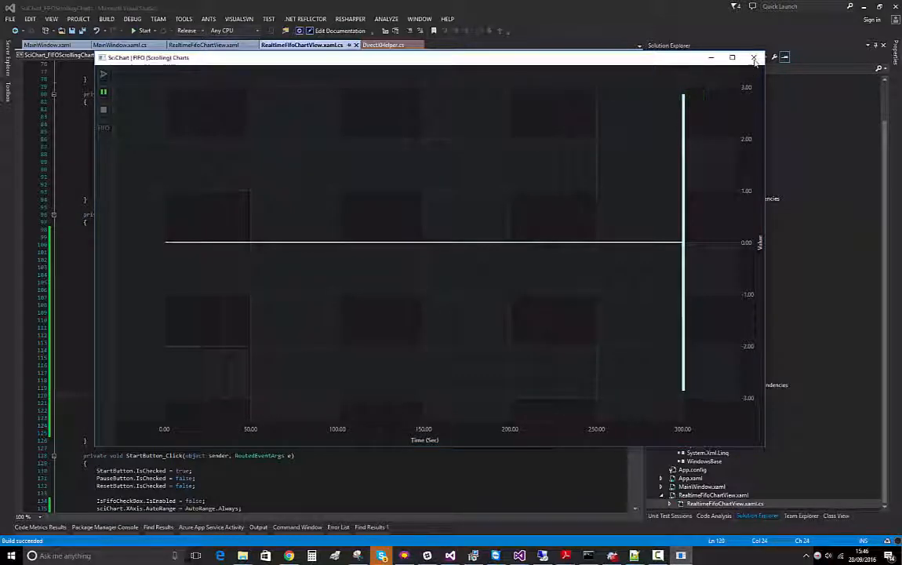
mouse_move(741, 312)
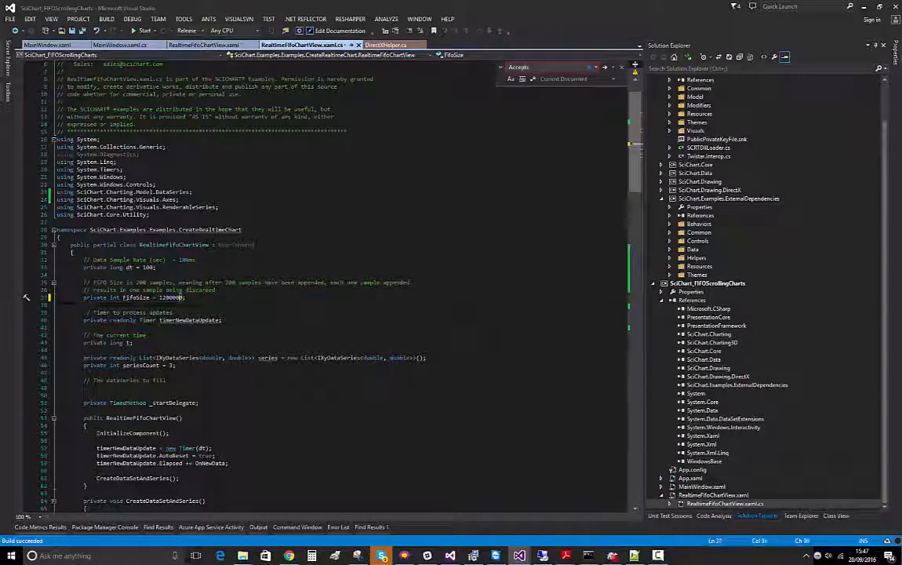
double_click(171, 298)
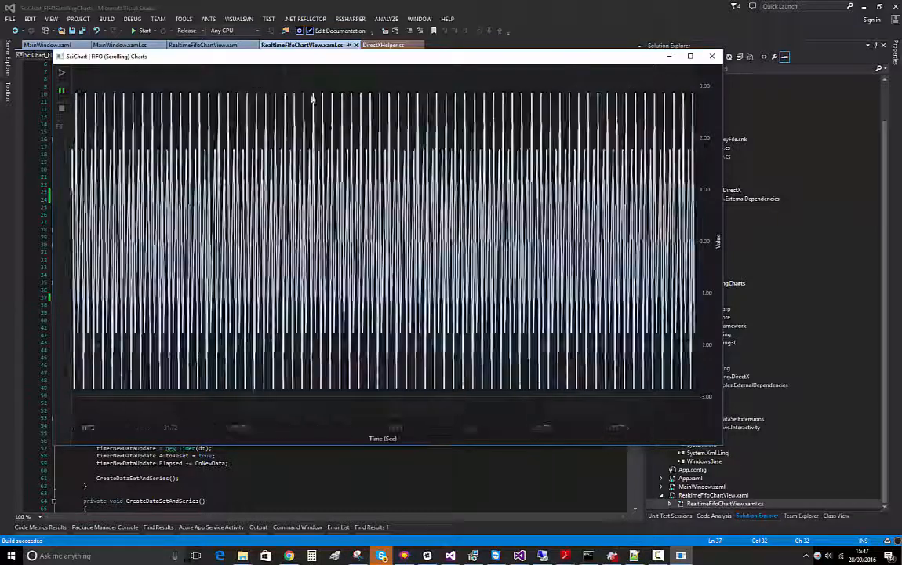
left_click(713, 56)
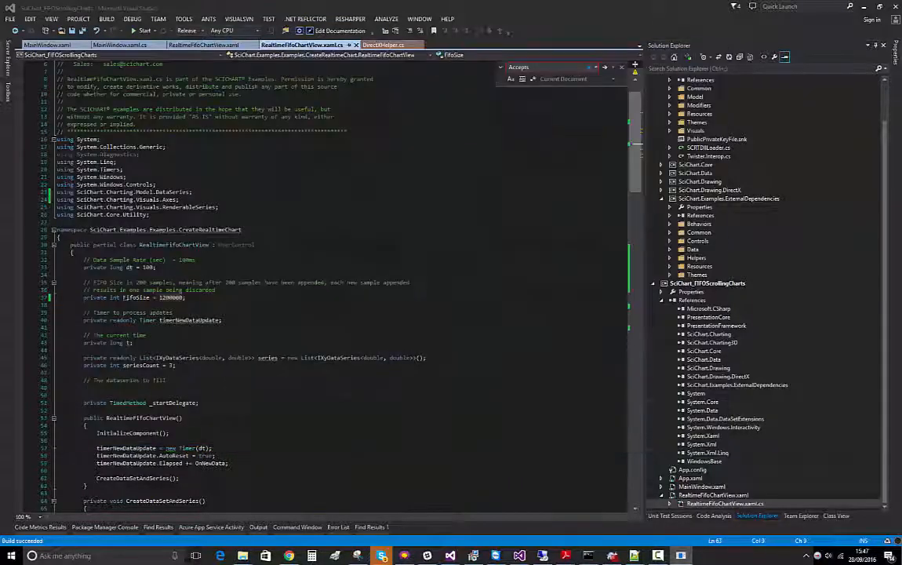
scroll("down", 3)
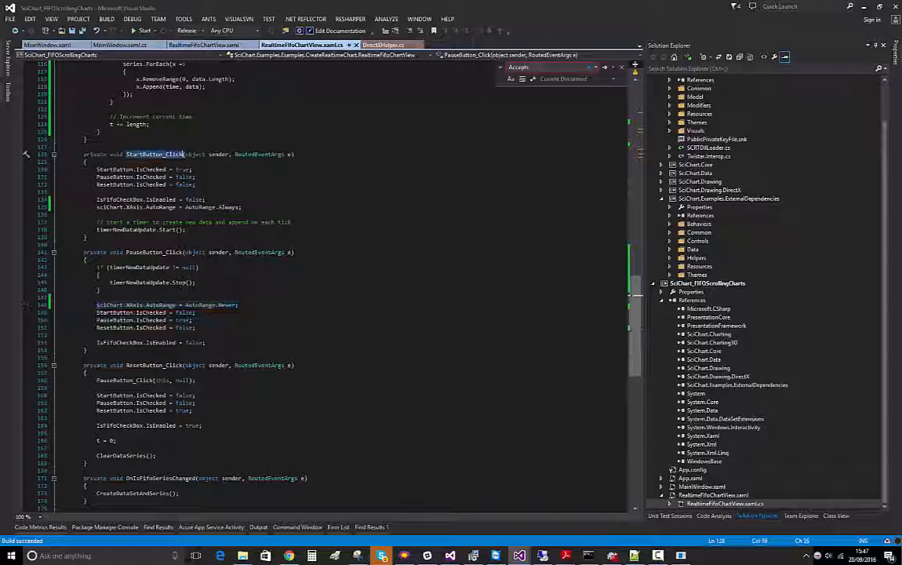
- Show RealtimeFifoChartView.xaml with its axes definitions and close the remaining app window
left_click(207, 44)
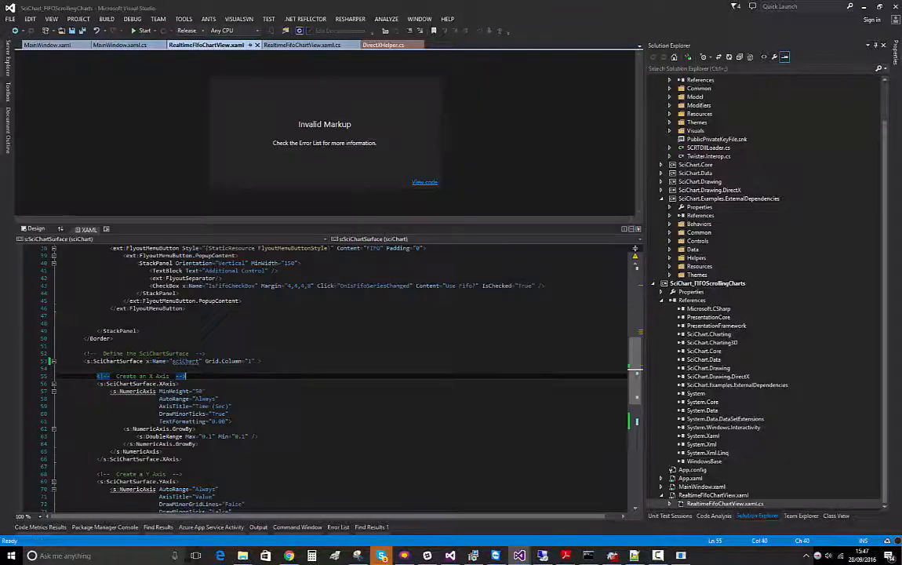
scroll("down", 3)
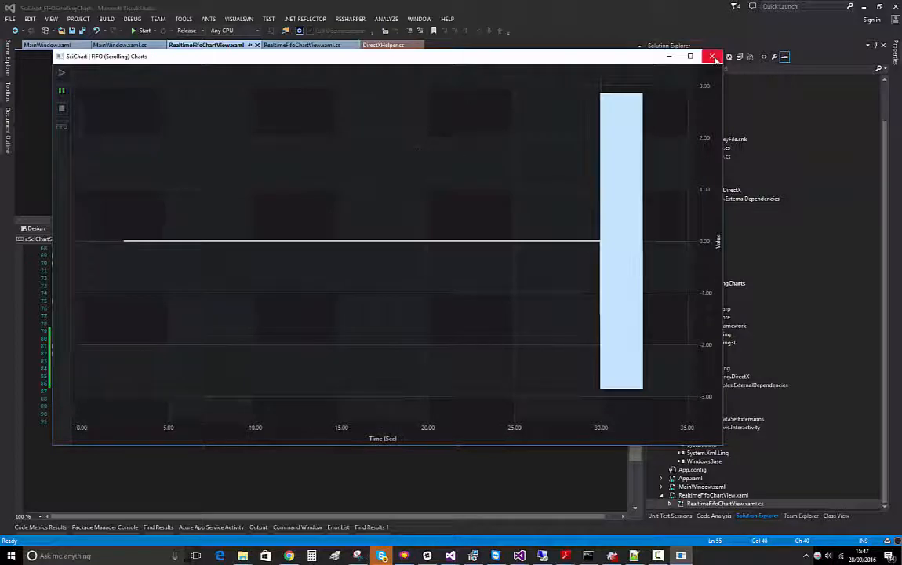
left_click(714, 56)
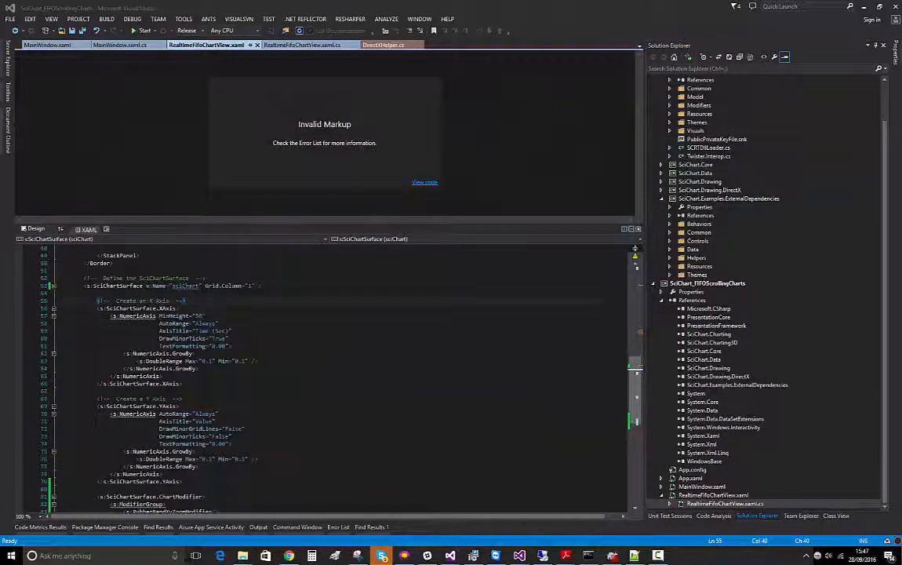
- Add s3D:DirectXHelper.TryApplyDirectXRenderer="True" to the SciChartSurface and begin its .FallbackType attribute
scroll("up", 3)
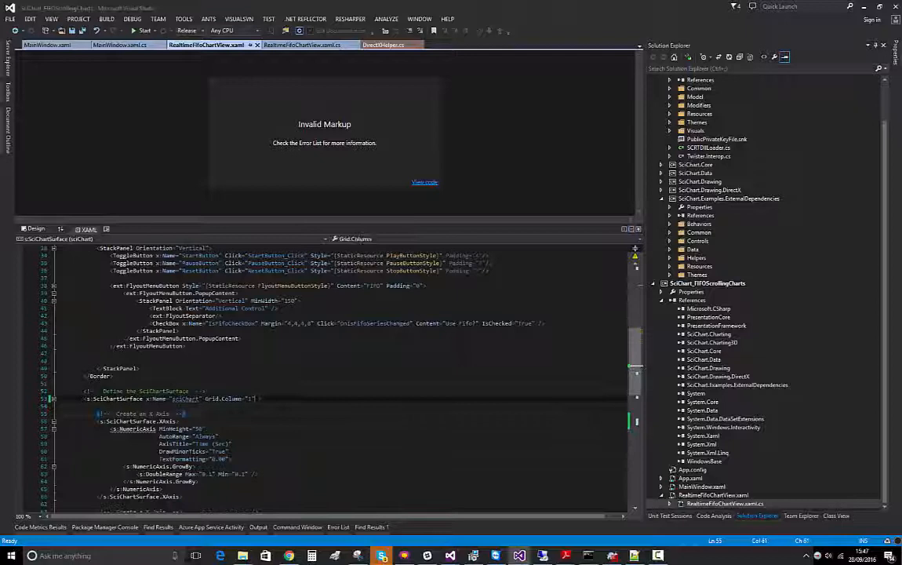
type("x:S")
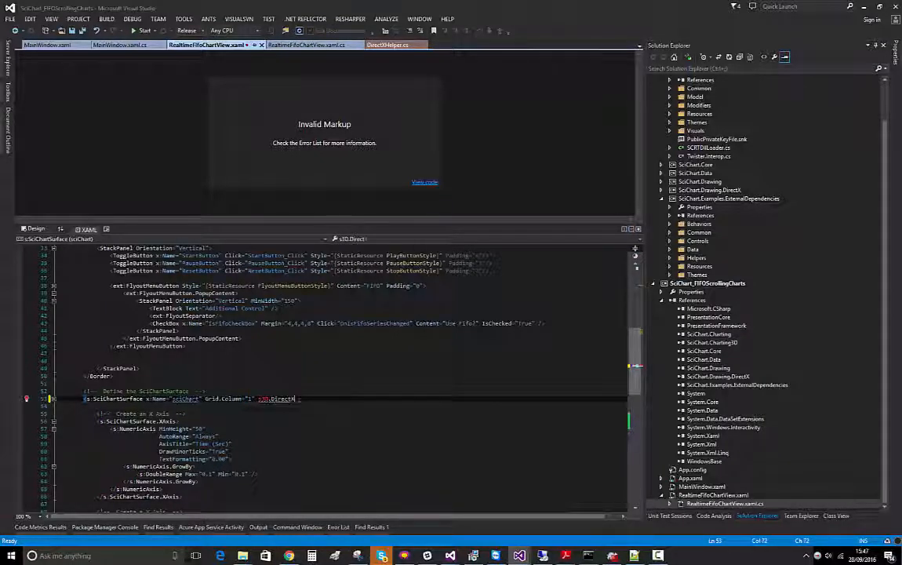
type("Helper")
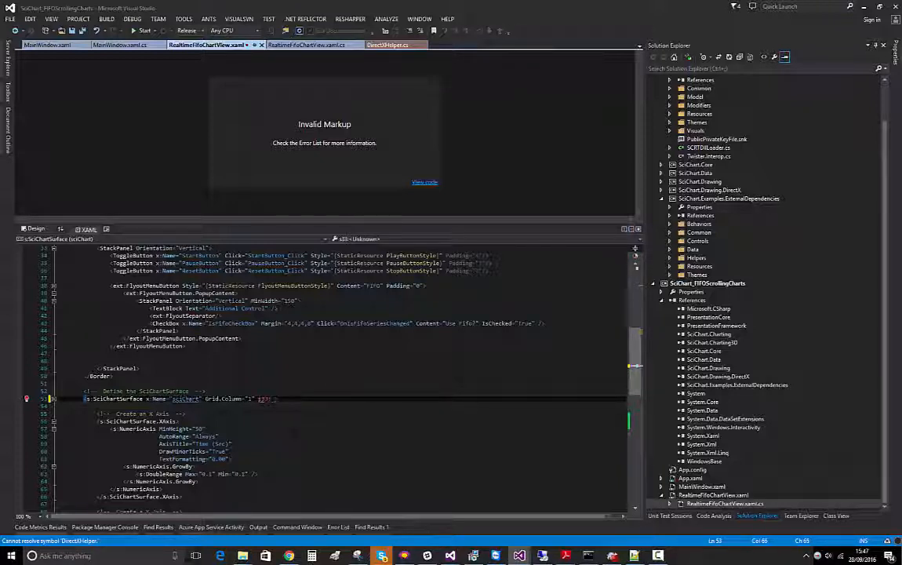
type("DirectXHelper.TryApplyDirectXRenderer=\"True\" >")
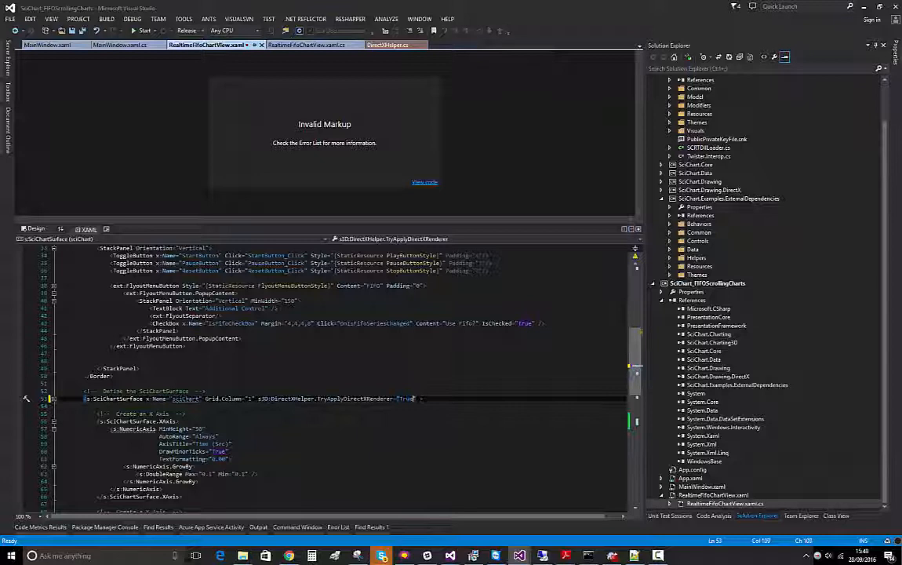
double_click(354, 398)
type(" s3D:DirectXH")
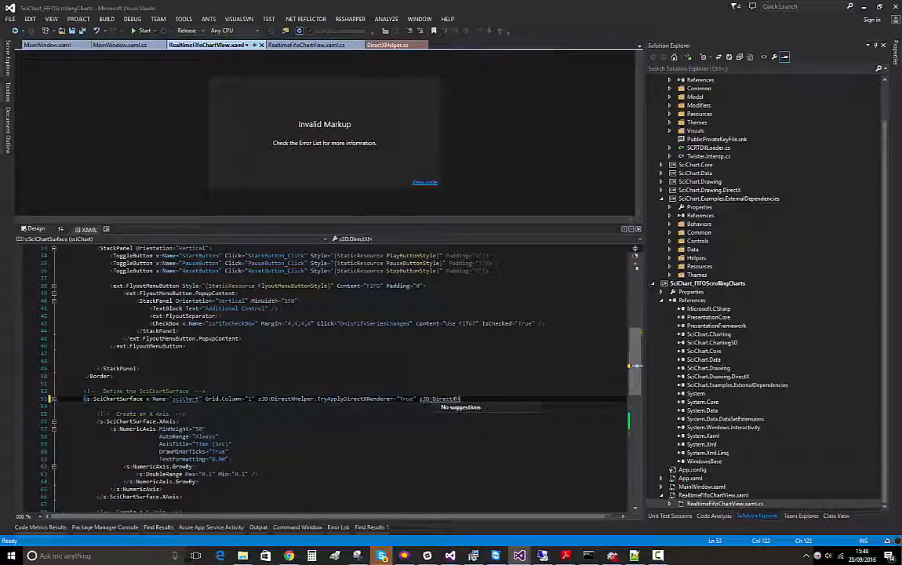
type(".FallbackType")
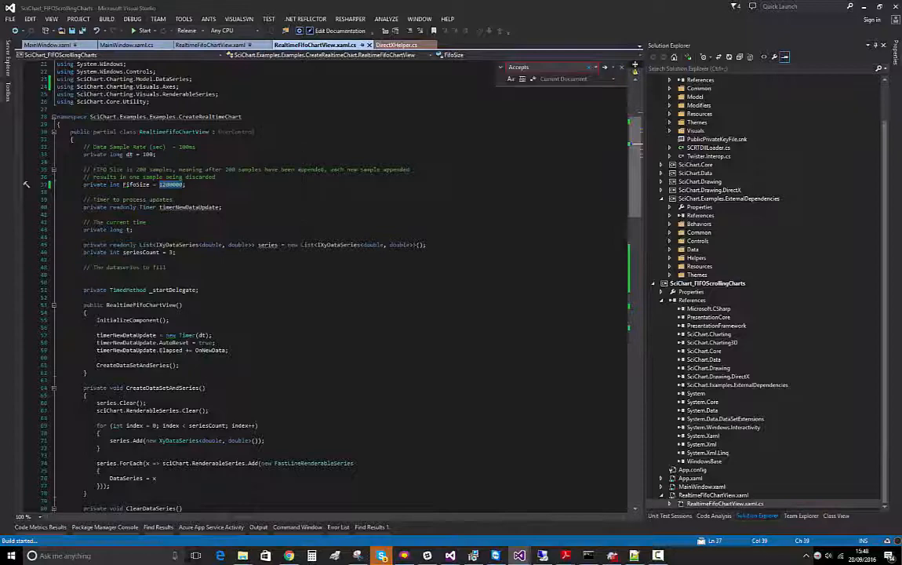
- Run the FIFO chart app with the DirectX renderer, watch the sparse zigzag line, then close it
left_click(144, 31)
type("0")
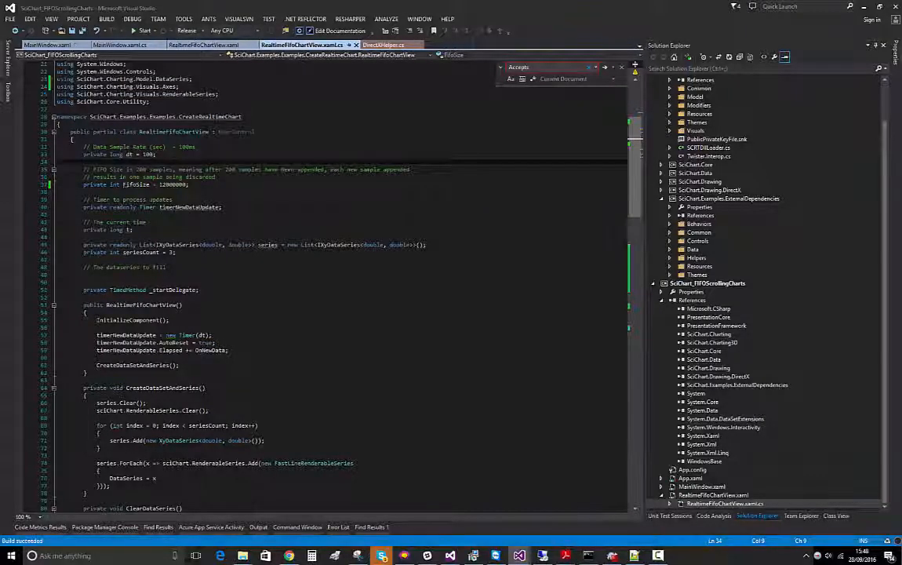
left_click(144, 32)
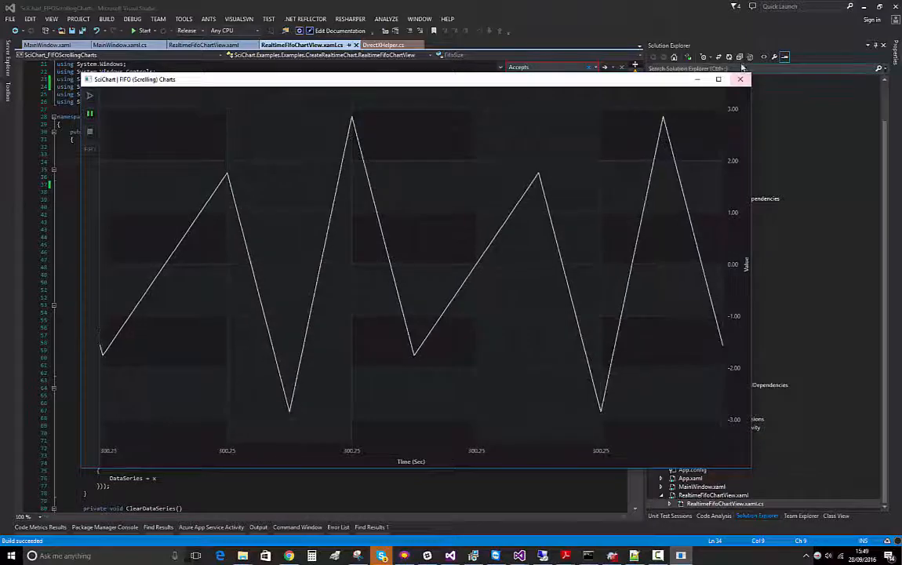
left_click(740, 79)
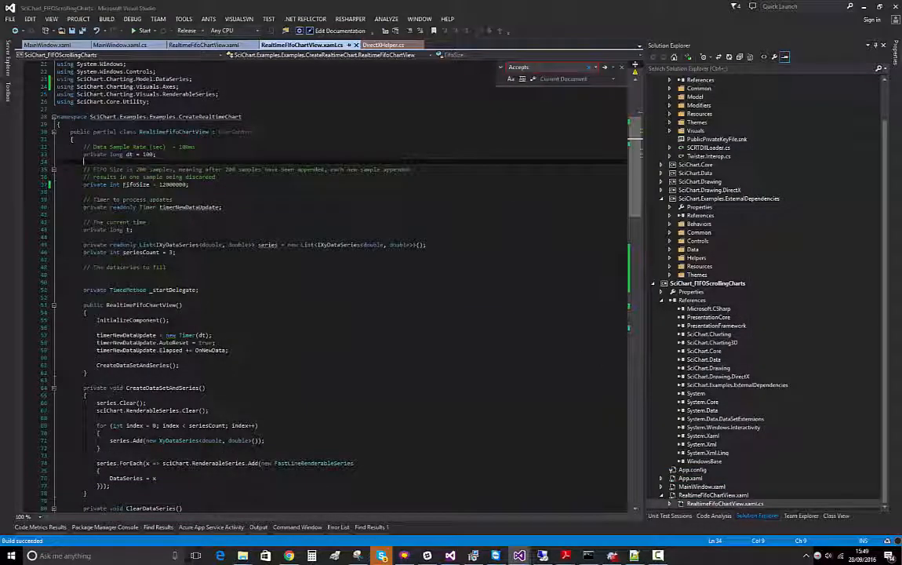
- Uncomment lock (typeof(RealtimeFifoChartView)) in OnNewData and launch the app to test it
scroll("down", 3)
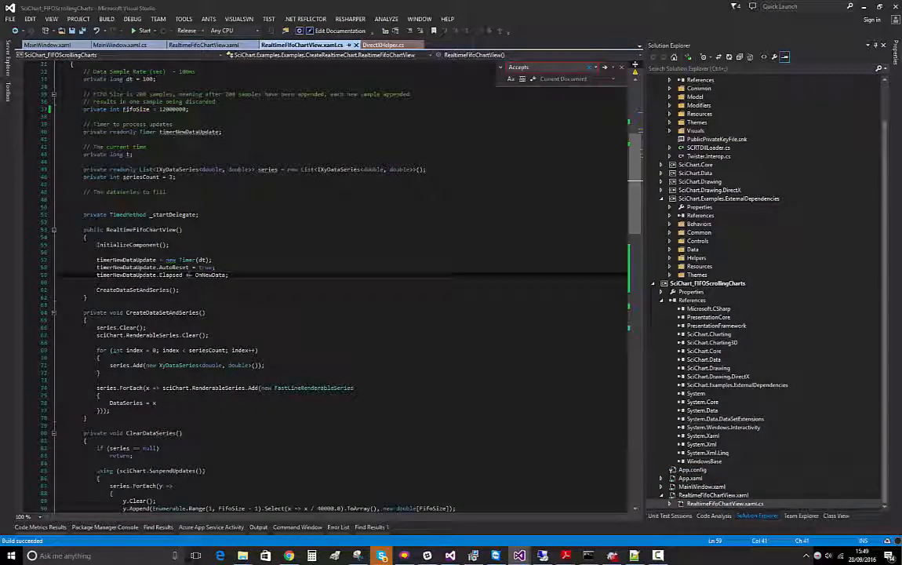
scroll("down", 3)
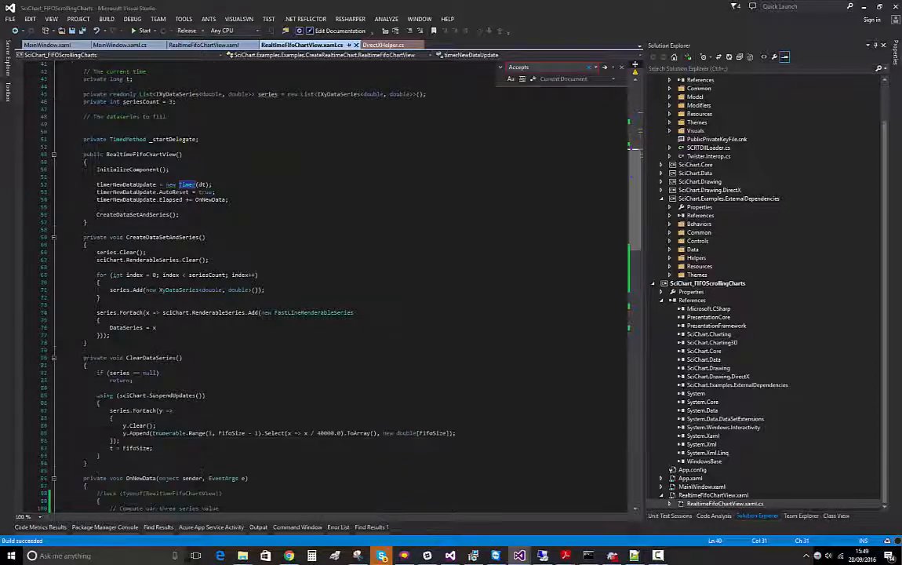
scroll("down", 3)
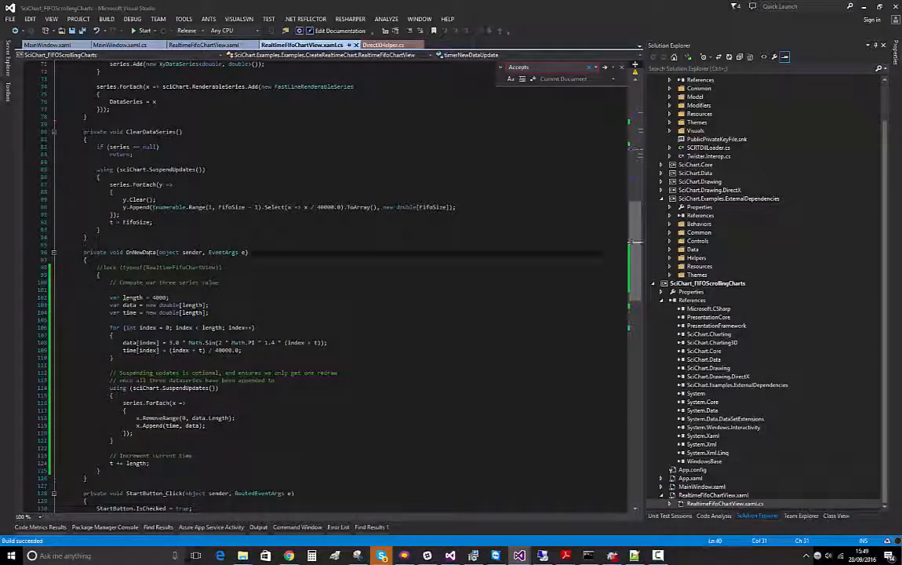
double_click(144, 251)
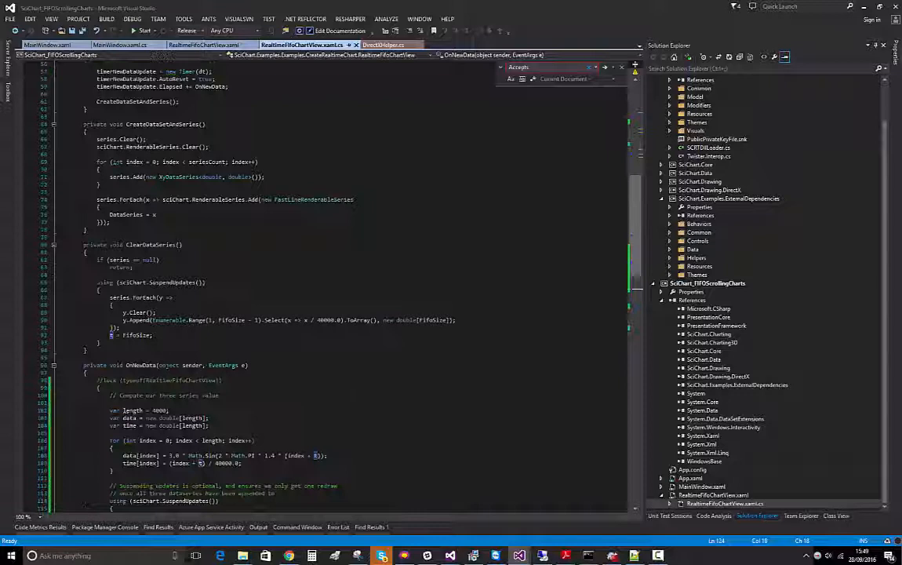
scroll("down", 3)
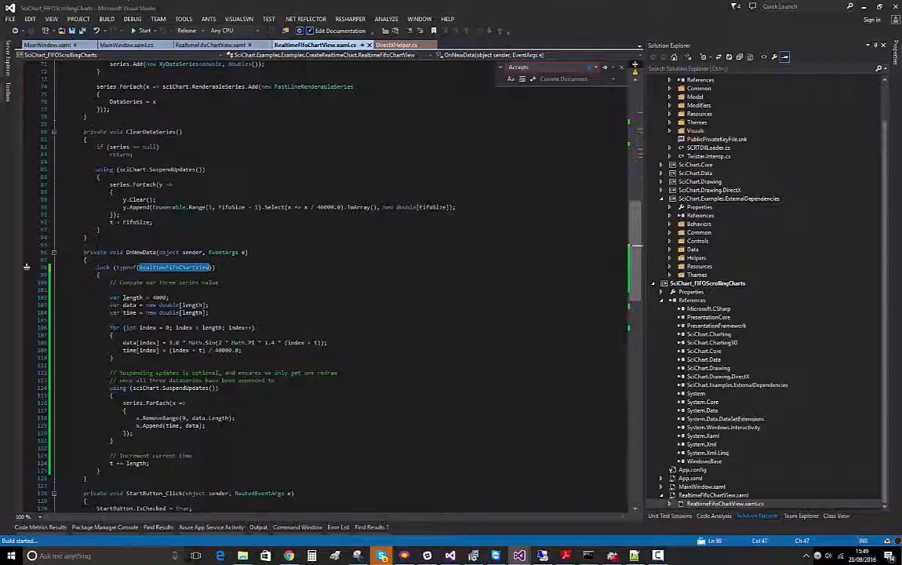
left_click(145, 31)
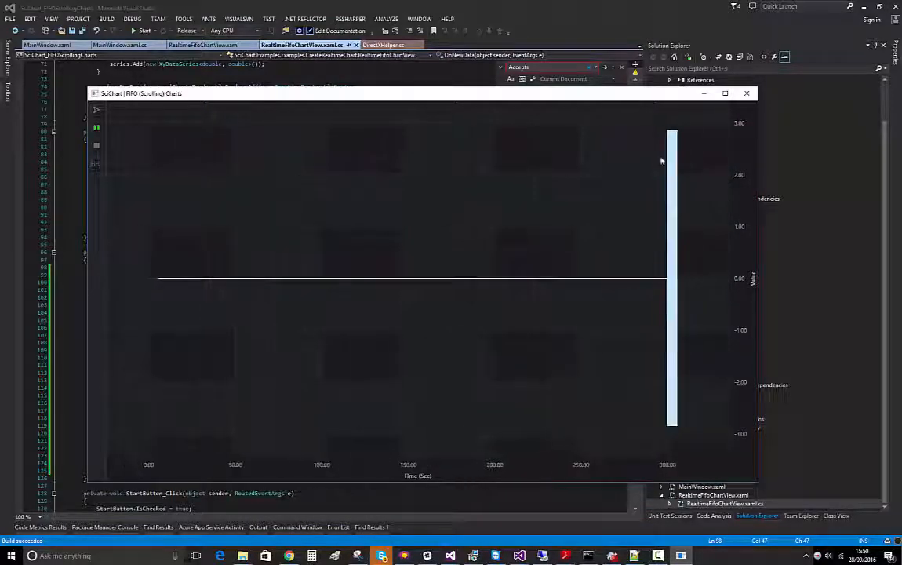
mouse_move(354, 249)
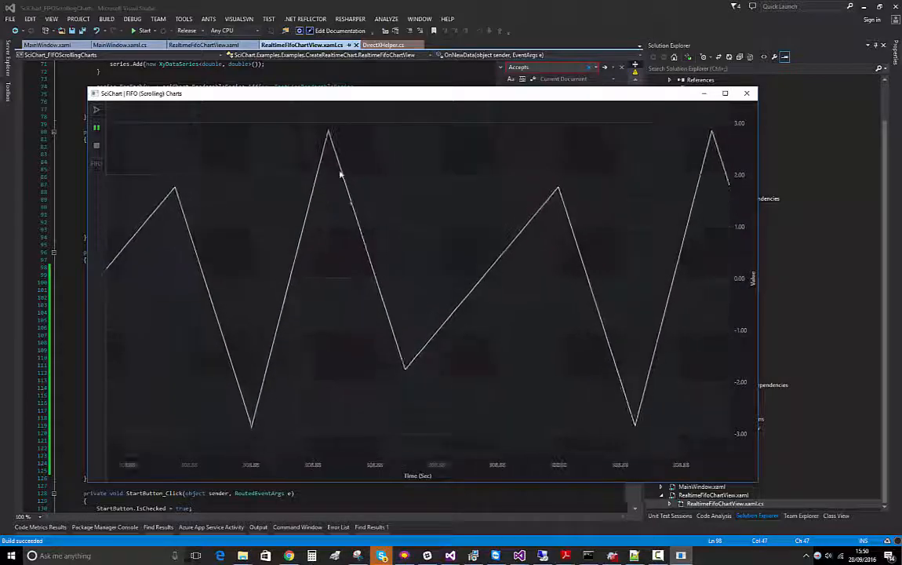
left_click(747, 94)
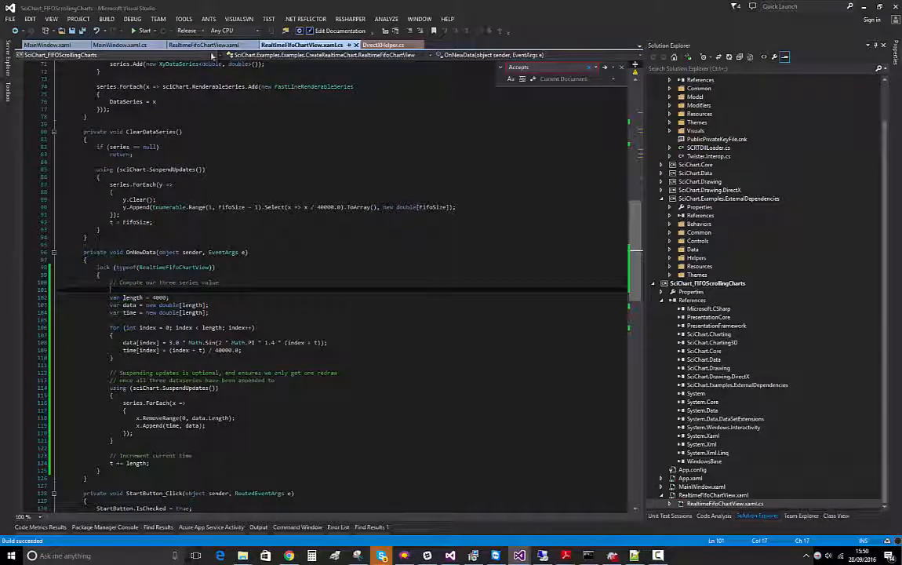
- Add RenderPriority="Low" to the SciChartSurface markup and launch the app
left_click(204, 44)
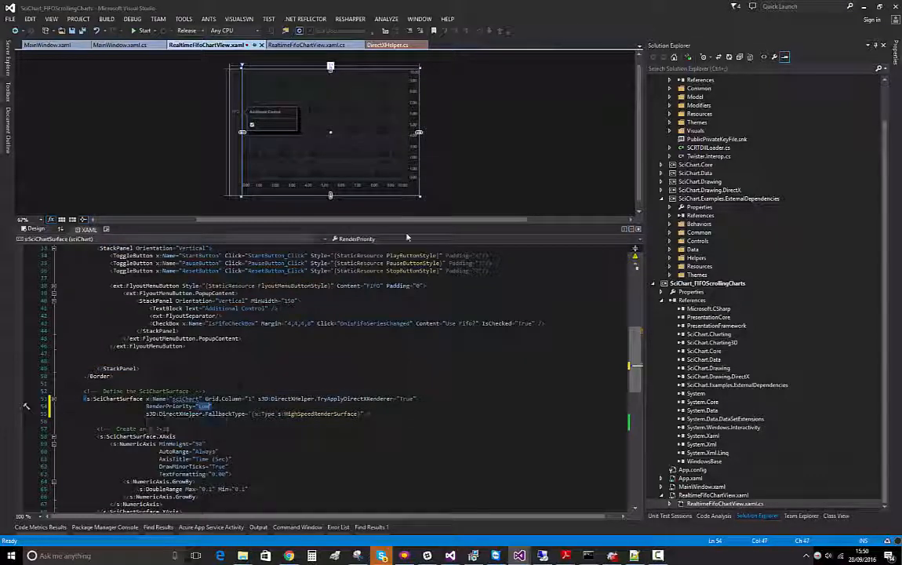
left_click(132, 19)
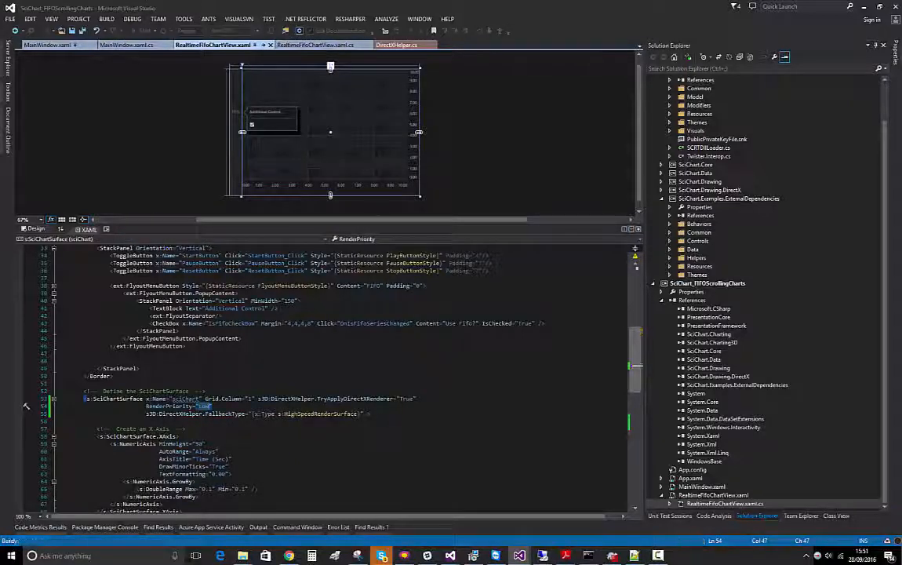
left_click(145, 31)
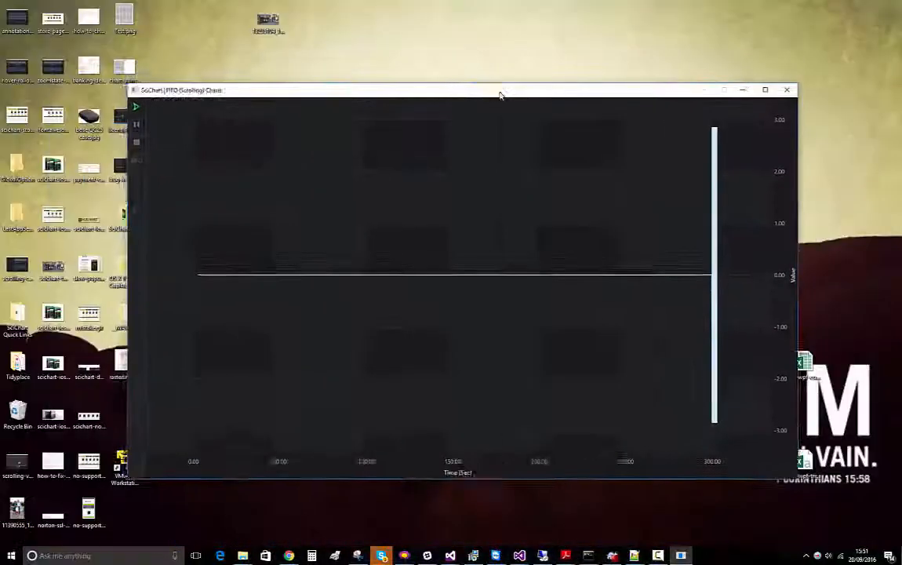
- Maximize the running FIFO chart window to fill the screen
left_click(766, 90)
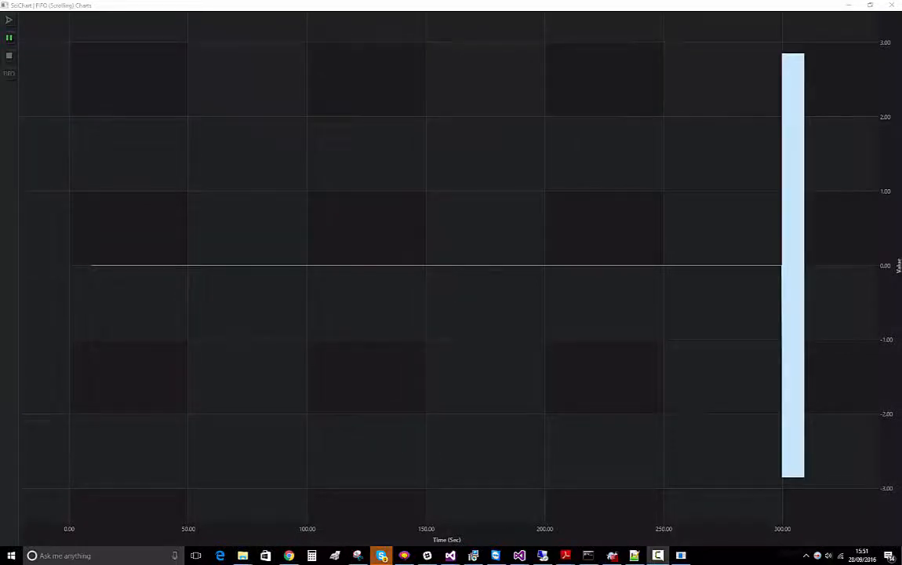
mouse_move(76, 199)
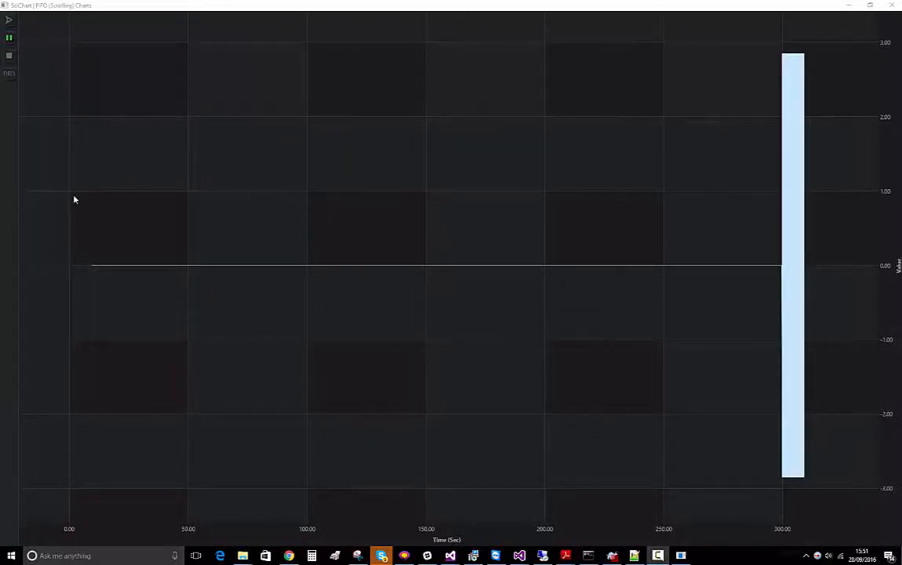